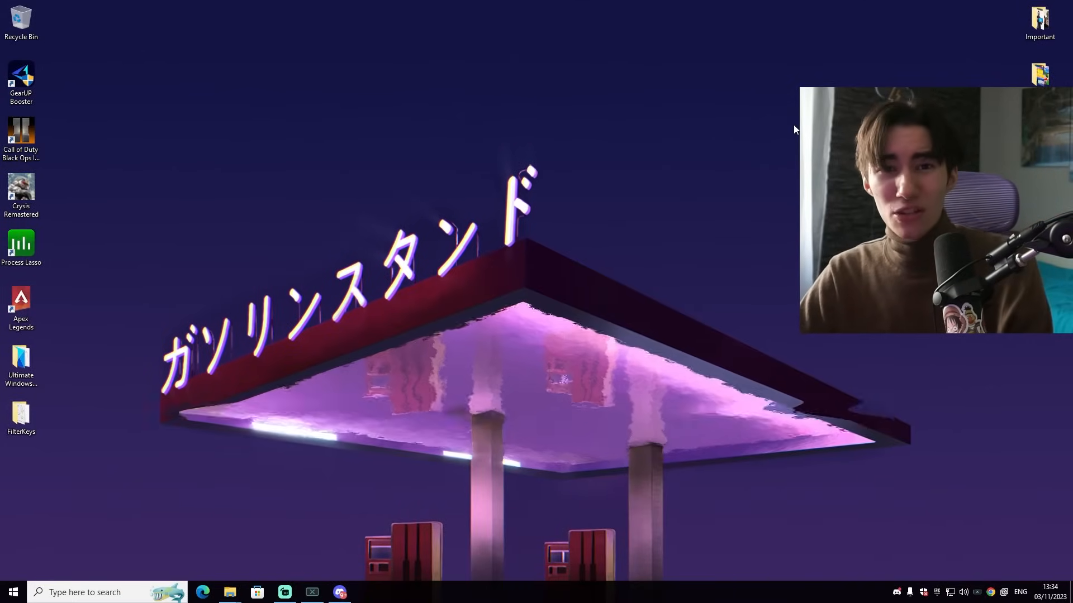
# Run sfc /scannow from an administrator Command Prompt found by searching cmd
pyautogui.click(20, 593)
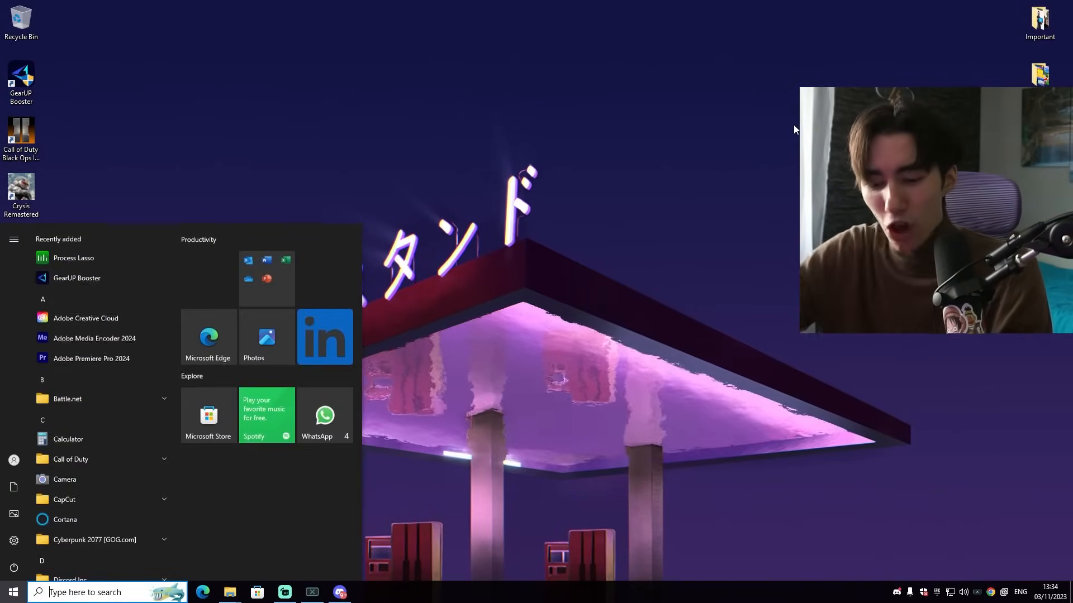
pyautogui.write('cmd')
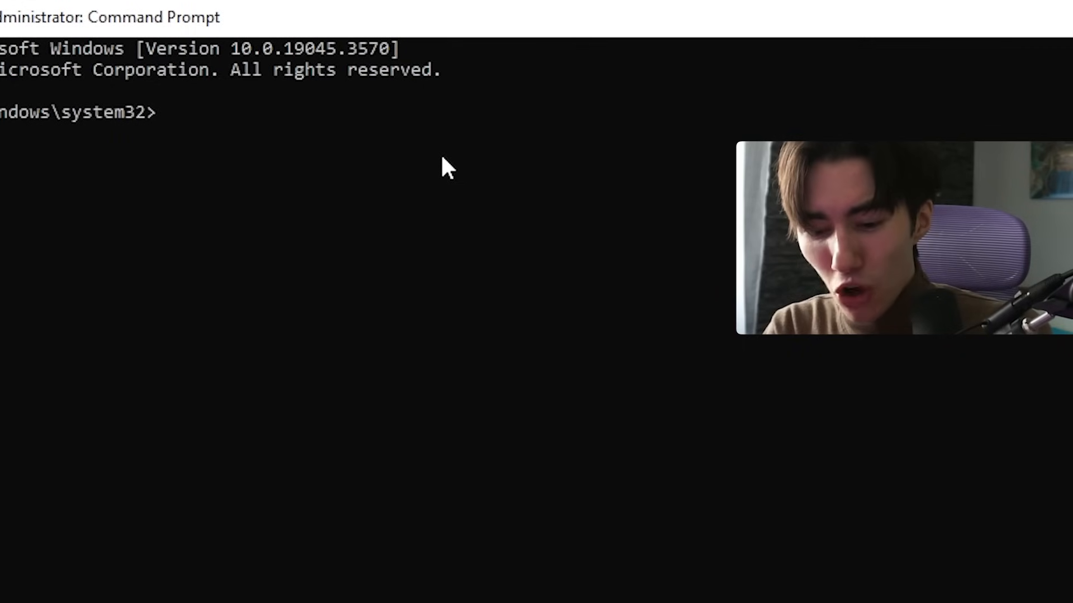
pyautogui.write('sfc /scannow')
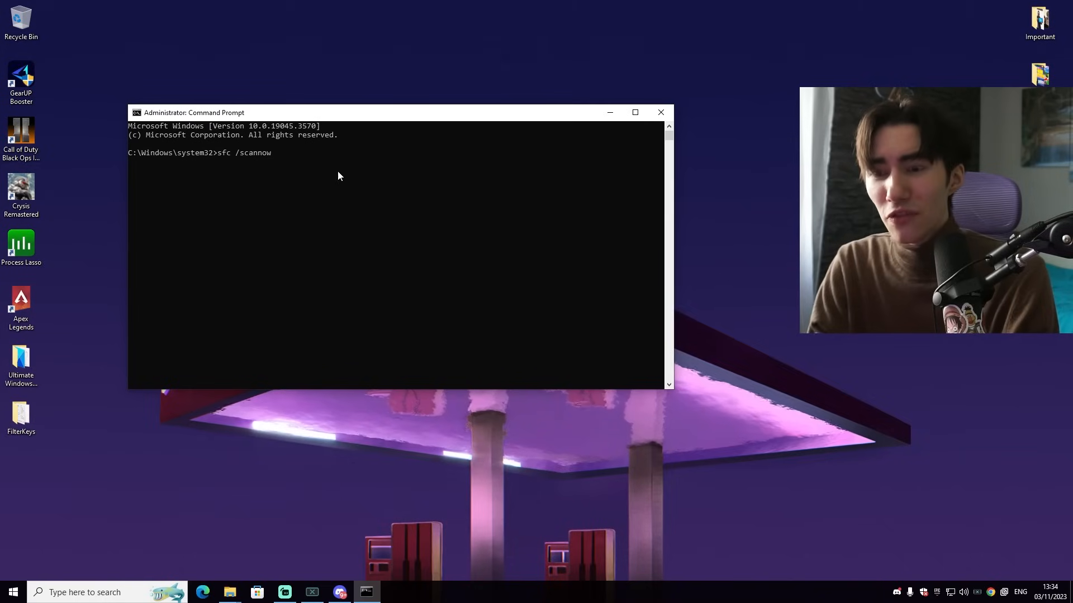
pyautogui.press('Enter')
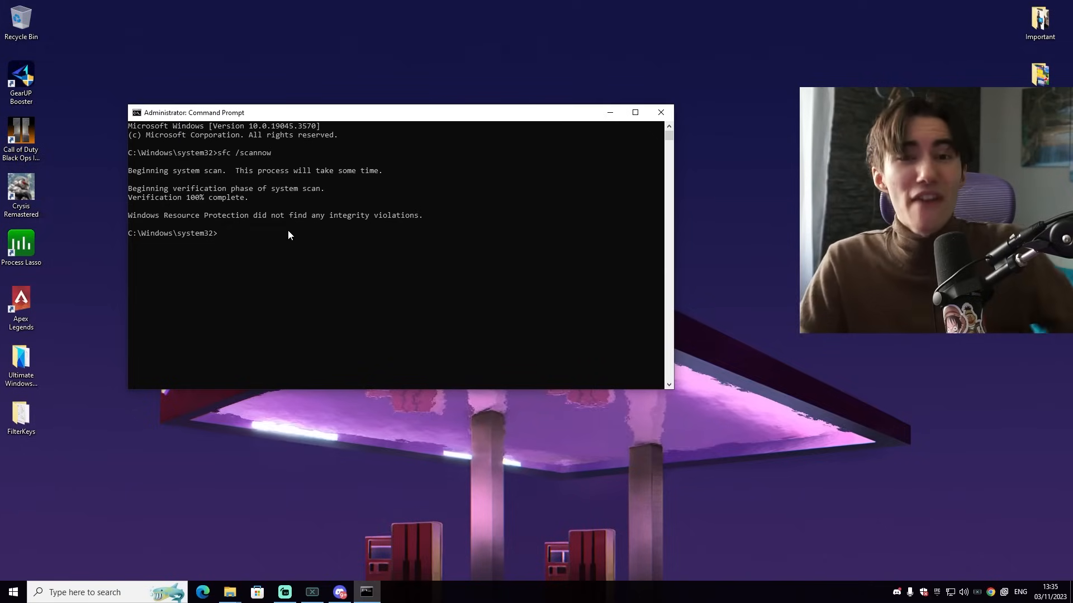
# Remove temporary files via Settings' Delete temporary files page, leaving Downloads unticked
pyautogui.click(20, 593)
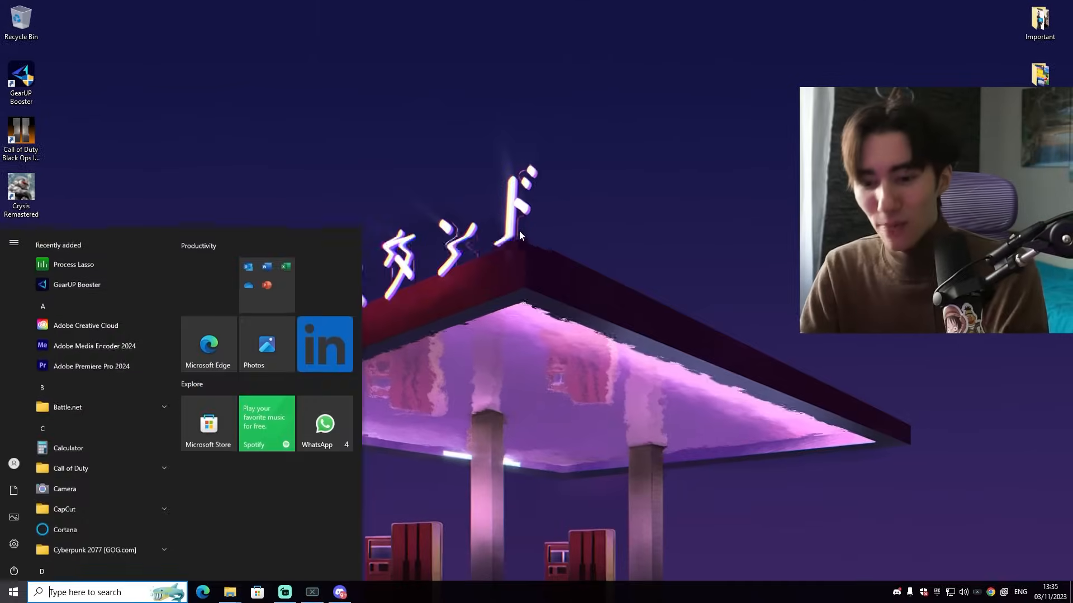
pyautogui.write('temporar')
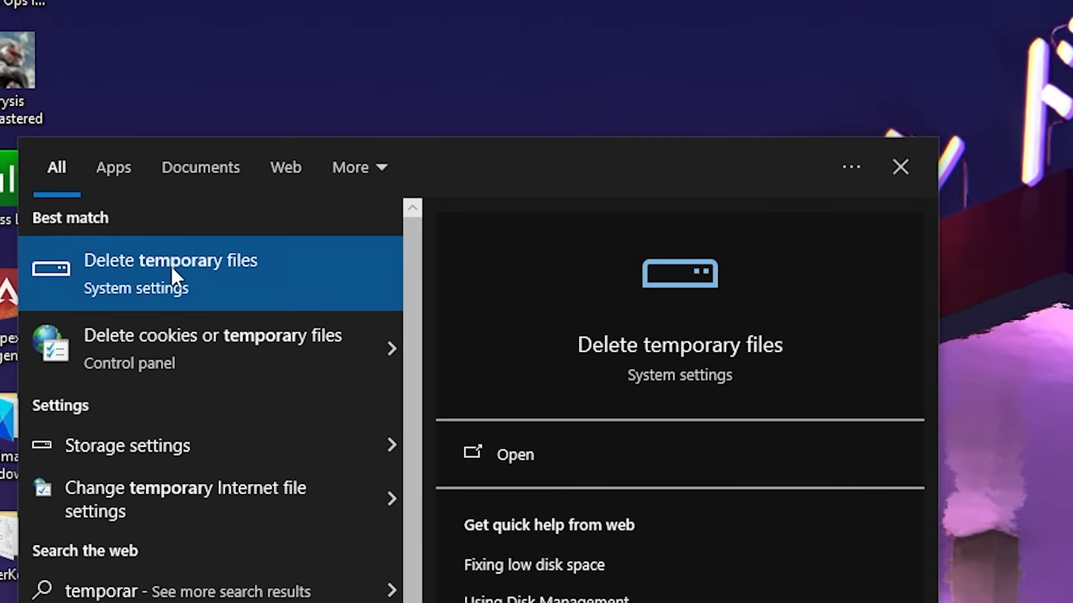
pyautogui.click(169, 260)
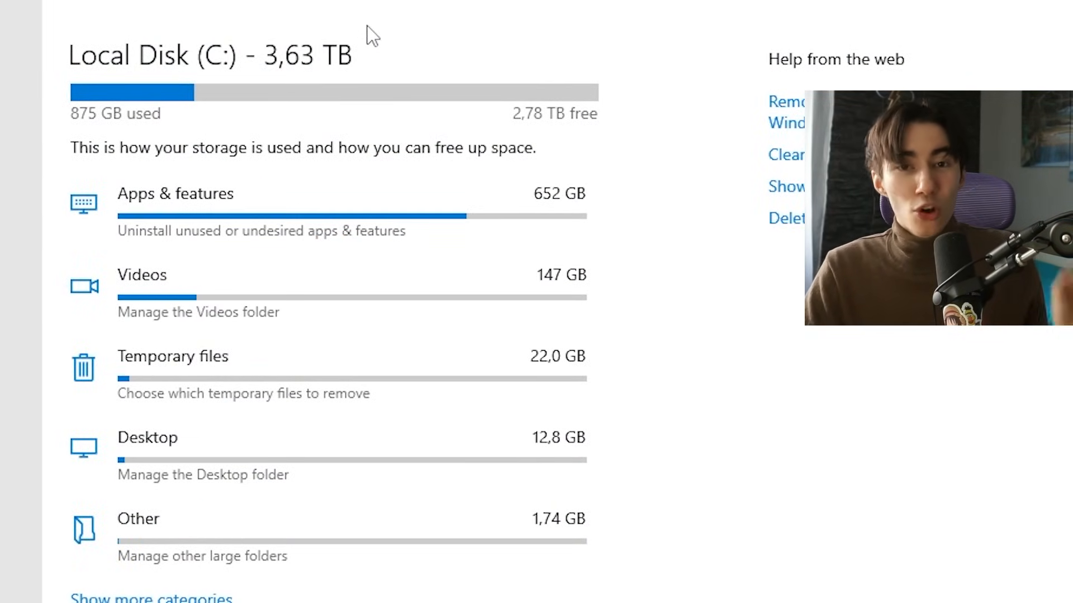
pyautogui.moveTo(261, 184)
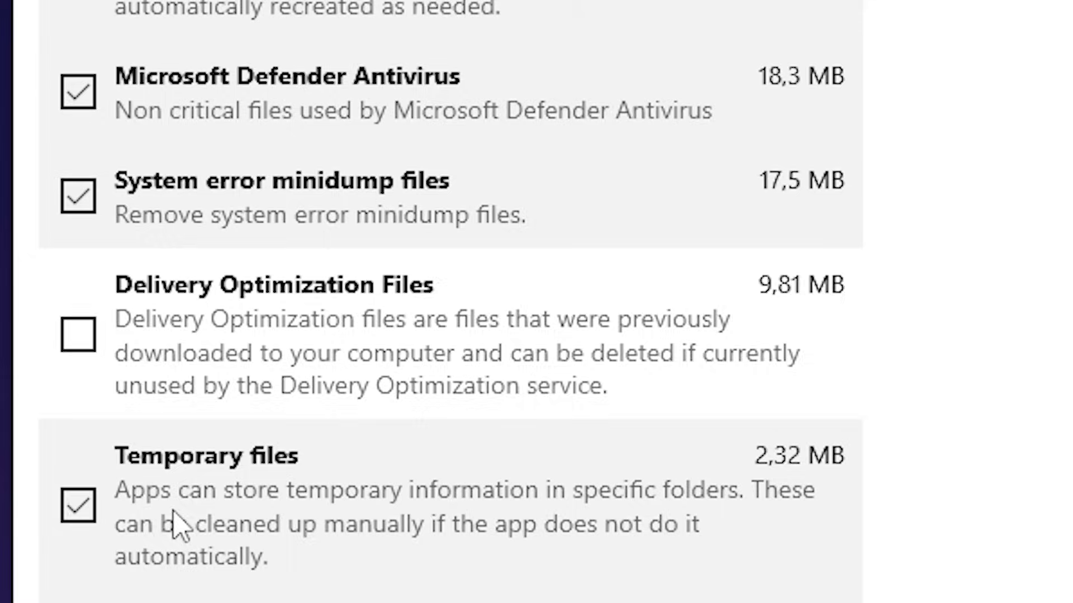
pyautogui.moveTo(89, 352)
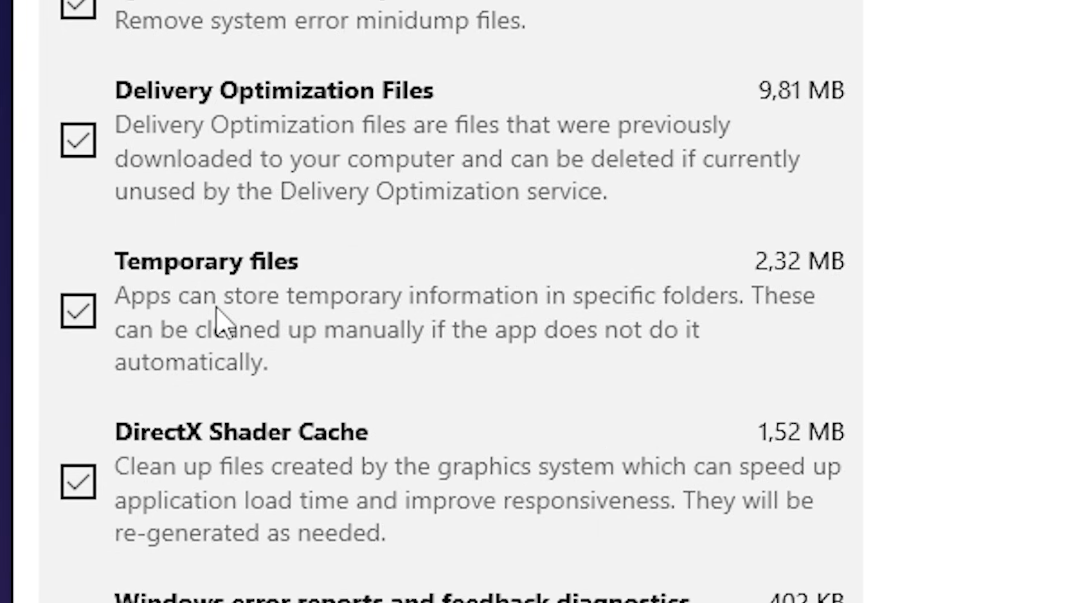
pyautogui.scroll(-3)
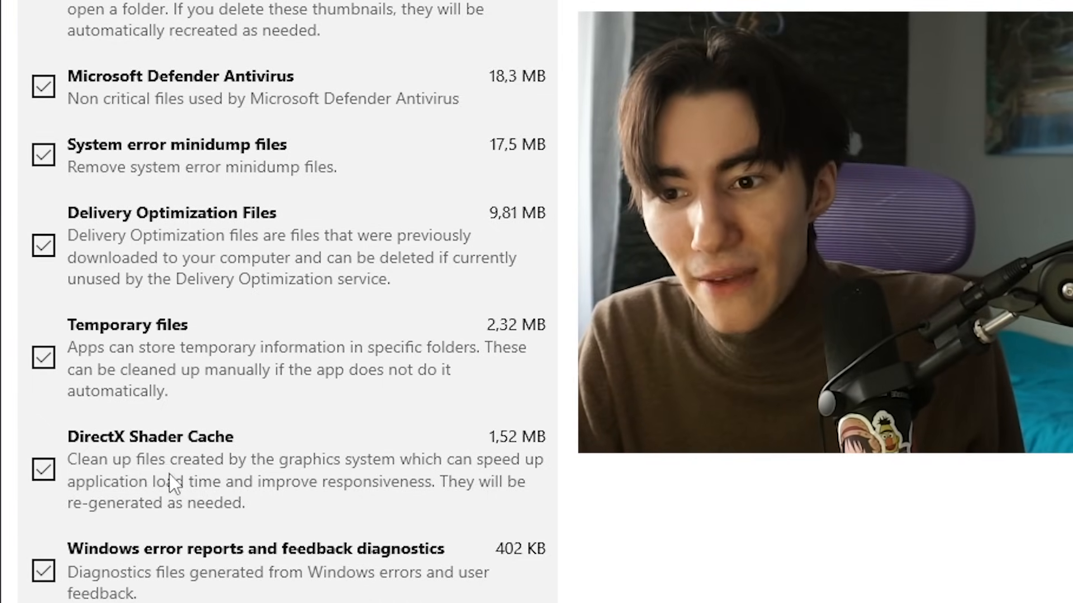
pyautogui.moveTo(384, 487)
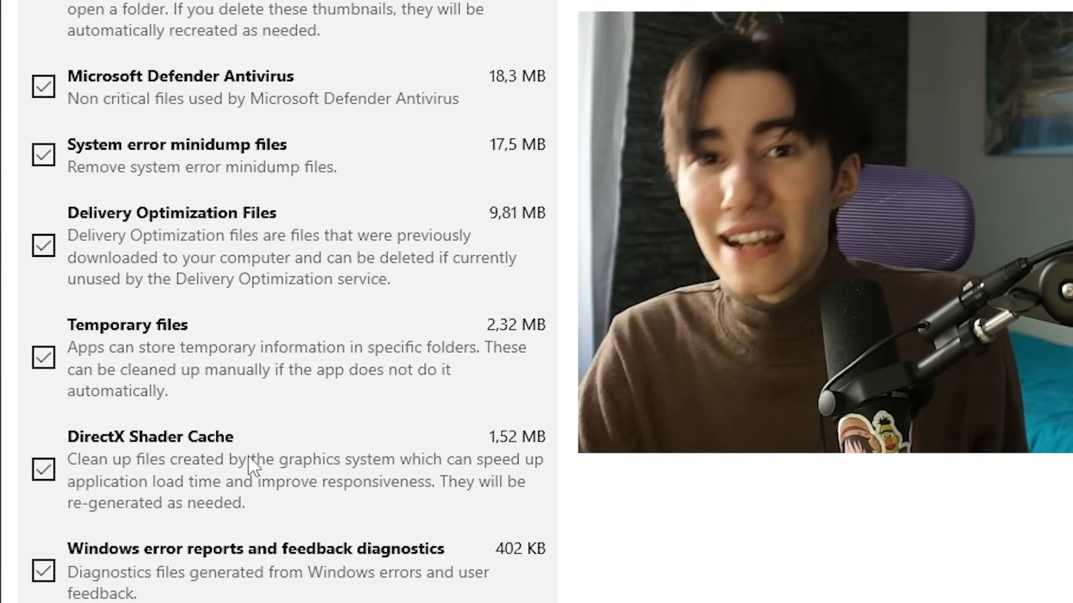
pyautogui.moveTo(319, 505)
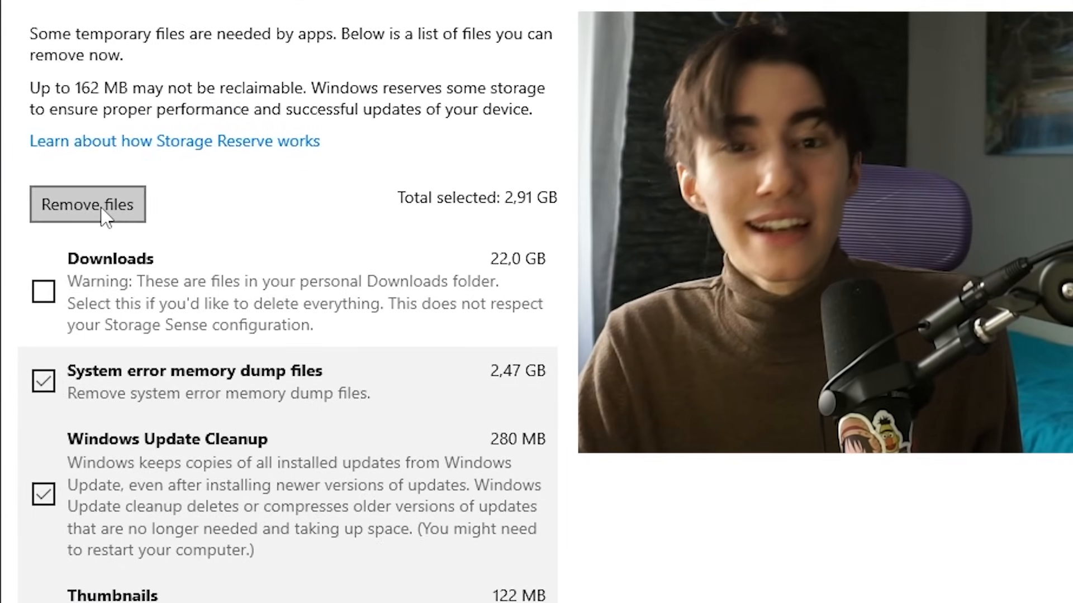
pyautogui.click(87, 205)
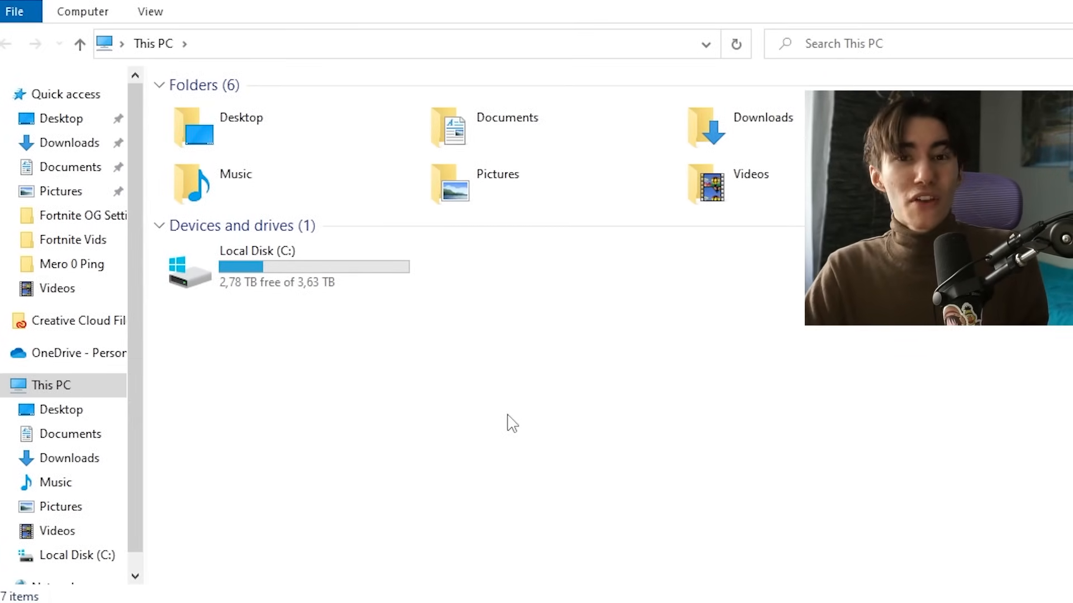
pyautogui.moveTo(256, 286)
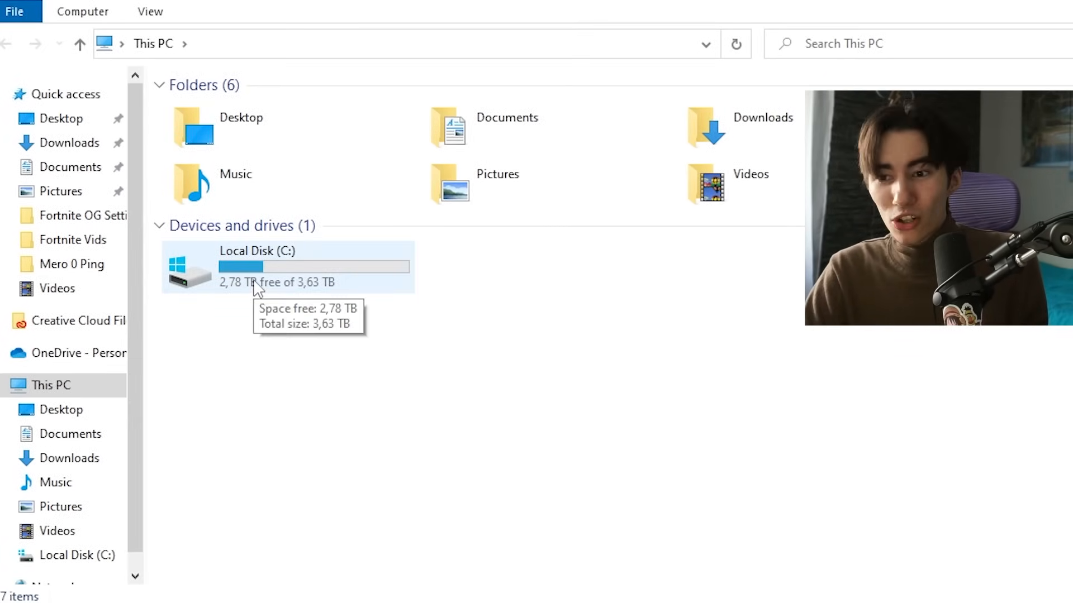
# Browse C:\Program Files to Fortnite's Win64 EasyAntiCheat folder and run EasyAntiCheat_Setup.exe
pyautogui.doubleClick(256, 267)
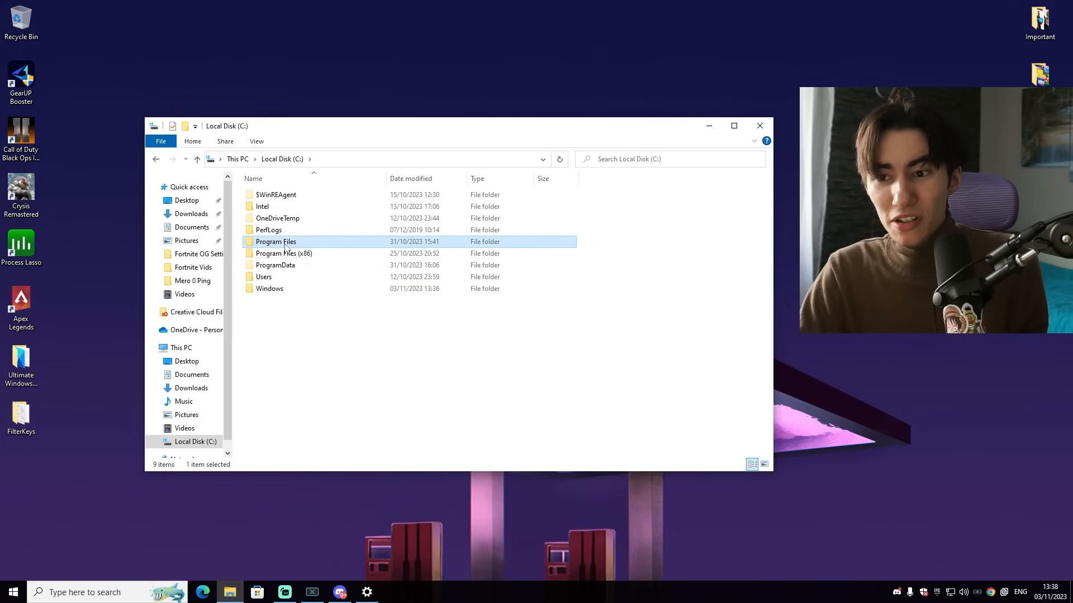
pyautogui.doubleClick(276, 241)
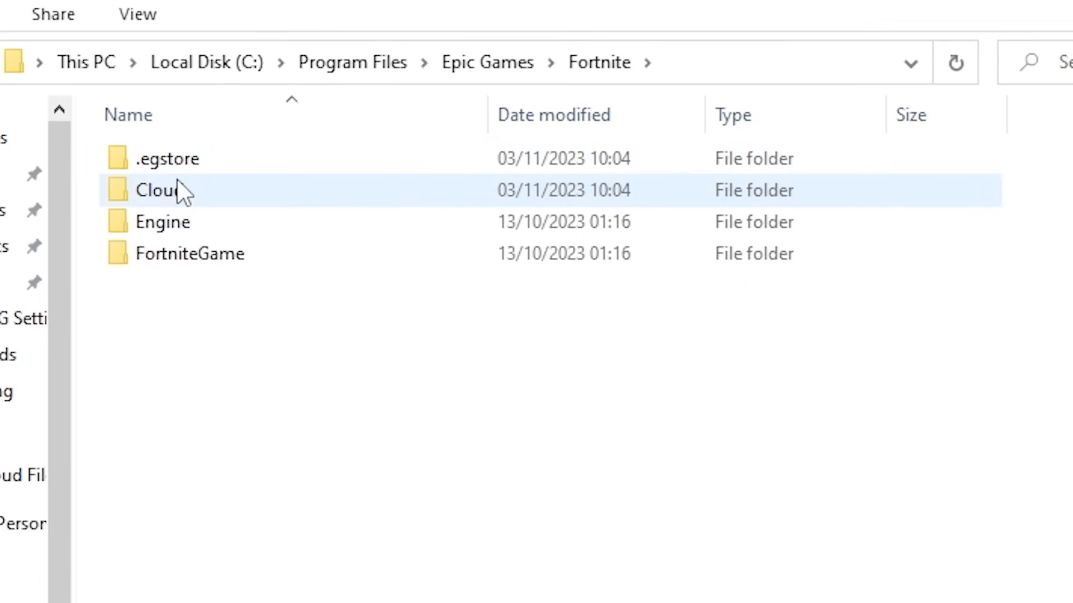
pyautogui.doubleClick(190, 253)
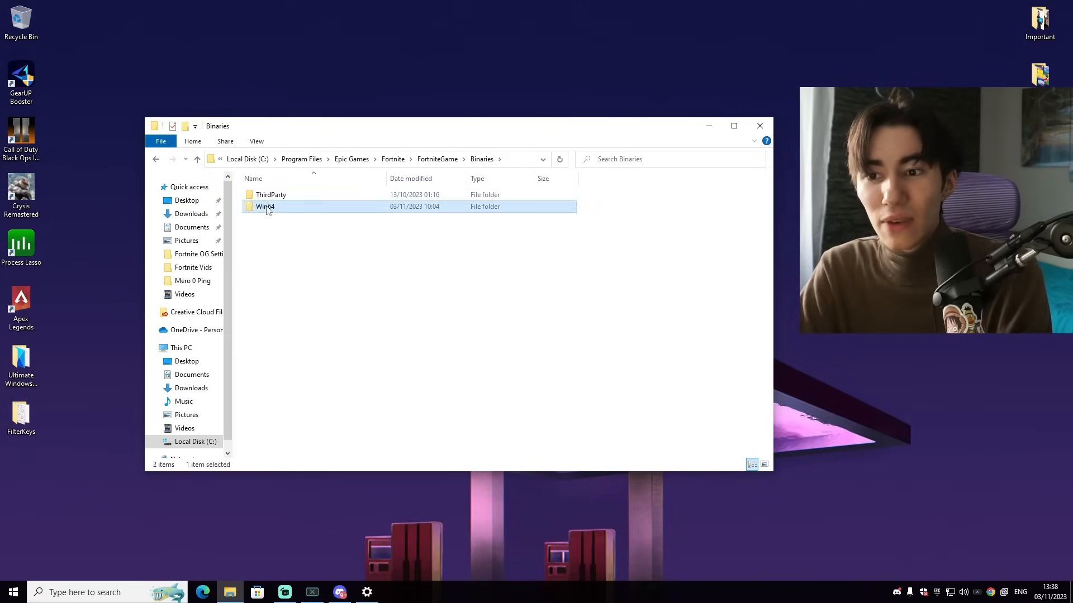
pyautogui.doubleClick(265, 207)
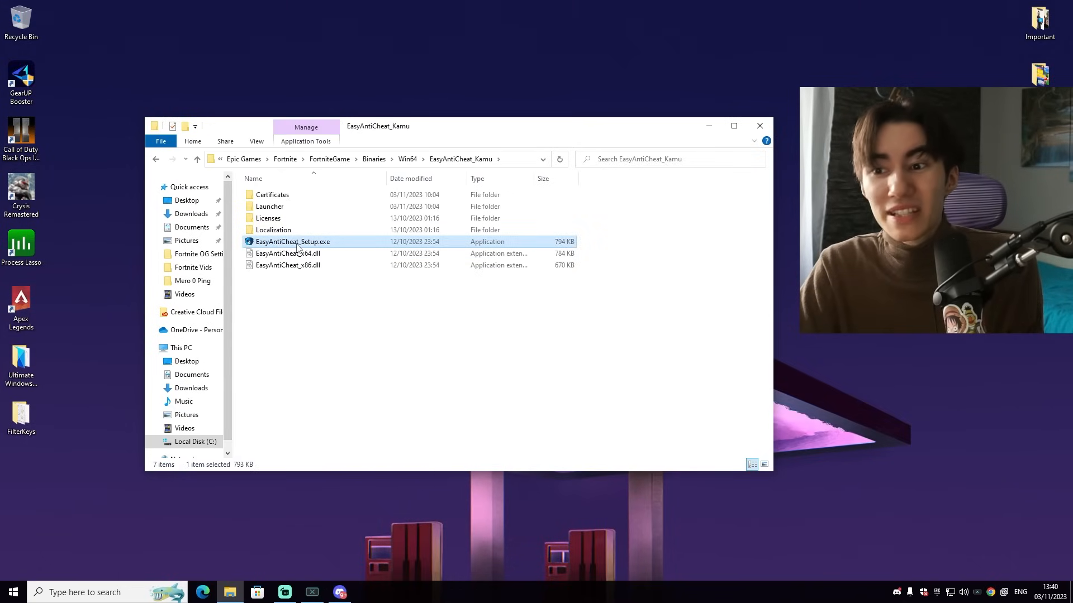
pyautogui.doubleClick(292, 241)
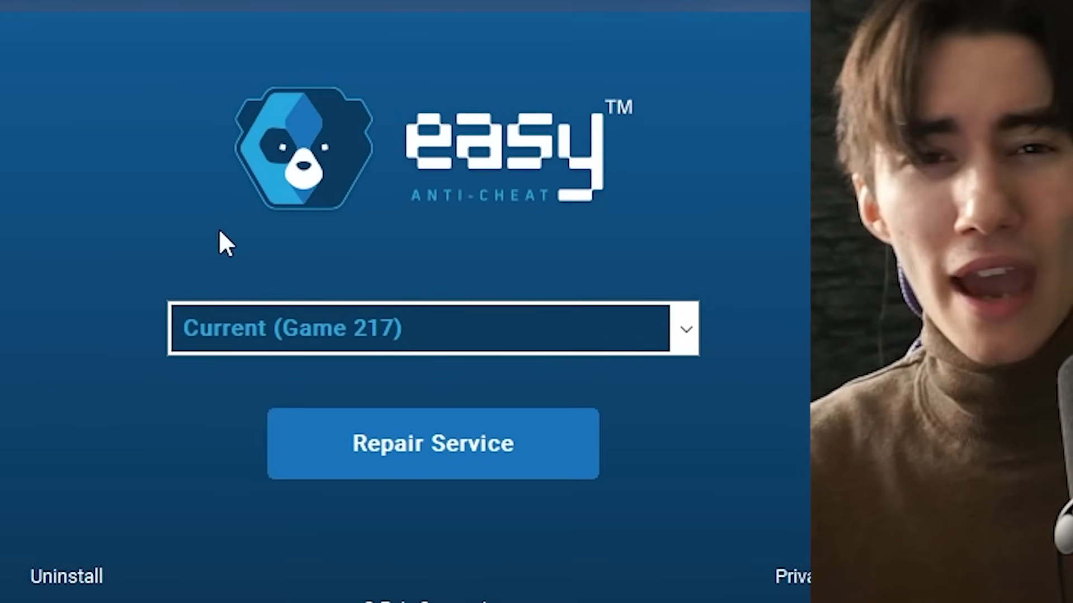
pyautogui.moveTo(216, 481)
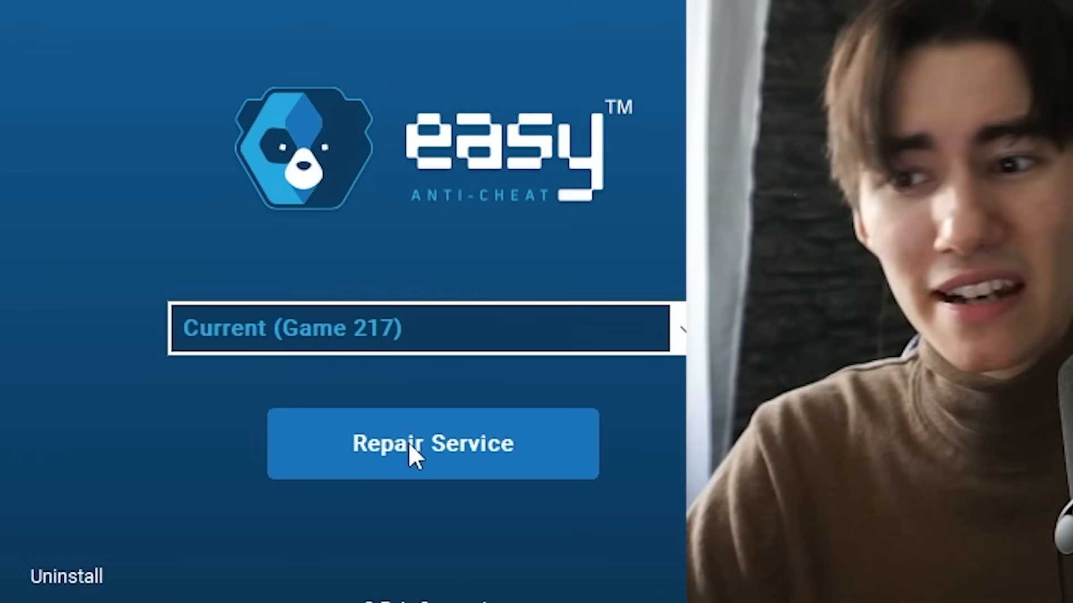
# Repair the Easy Anti-Cheat service for Current (Game 217)
pyautogui.click(421, 451)
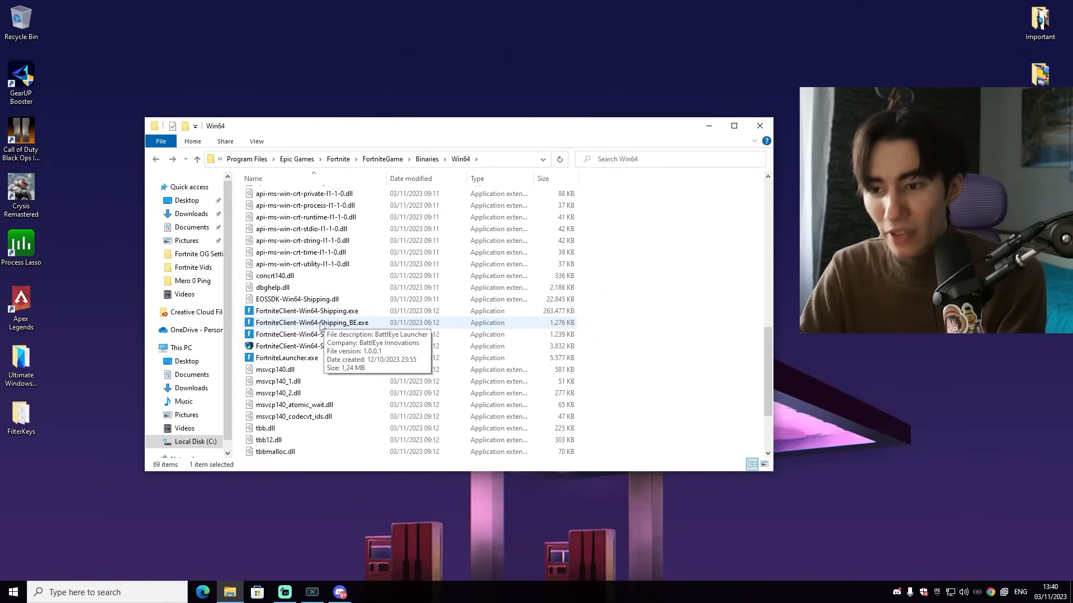
# Set the Fortnite client exe to disable fullscreen optimizations and run as administrator
pyautogui.click(306, 310)
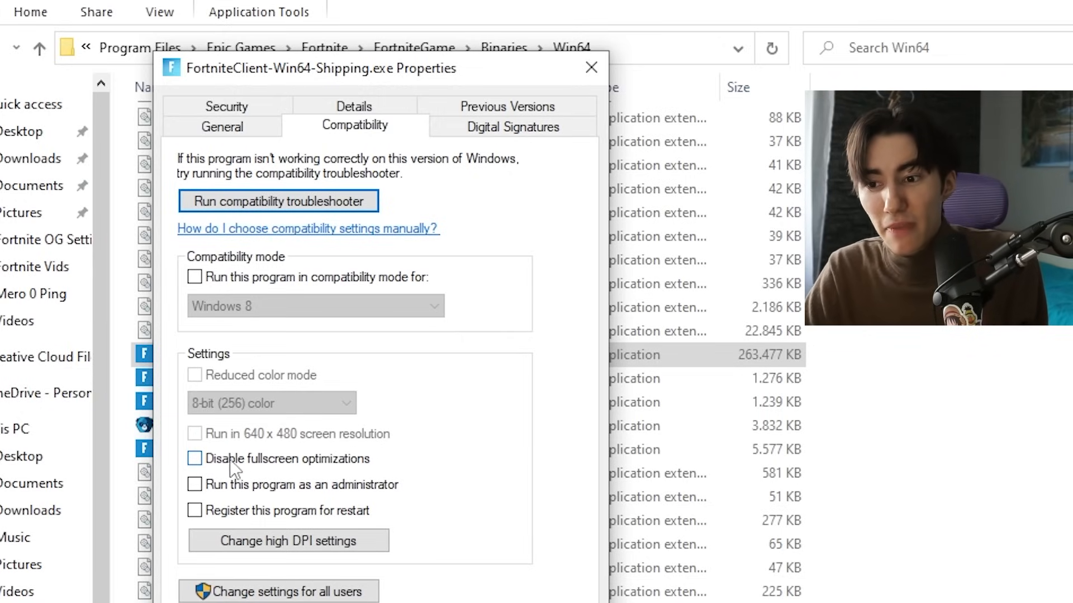
pyautogui.click(195, 459)
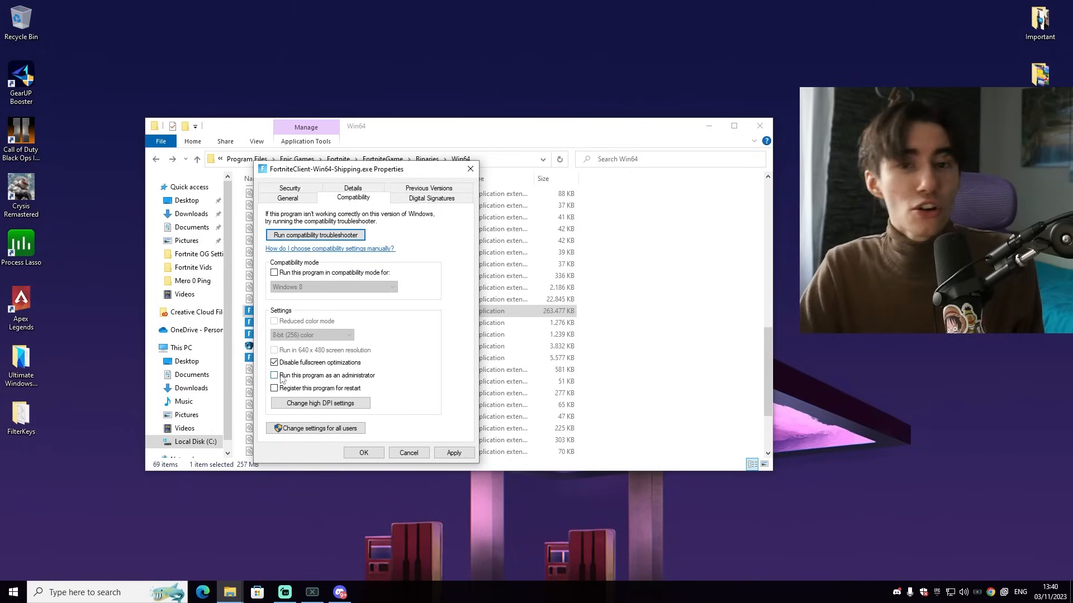
pyautogui.click(275, 376)
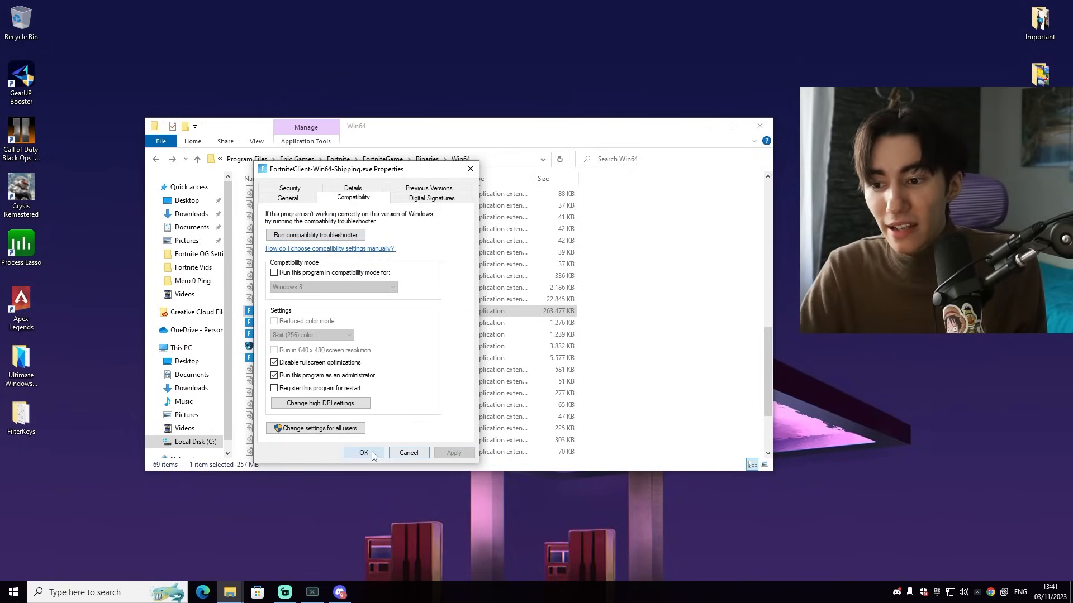
pyautogui.click(364, 453)
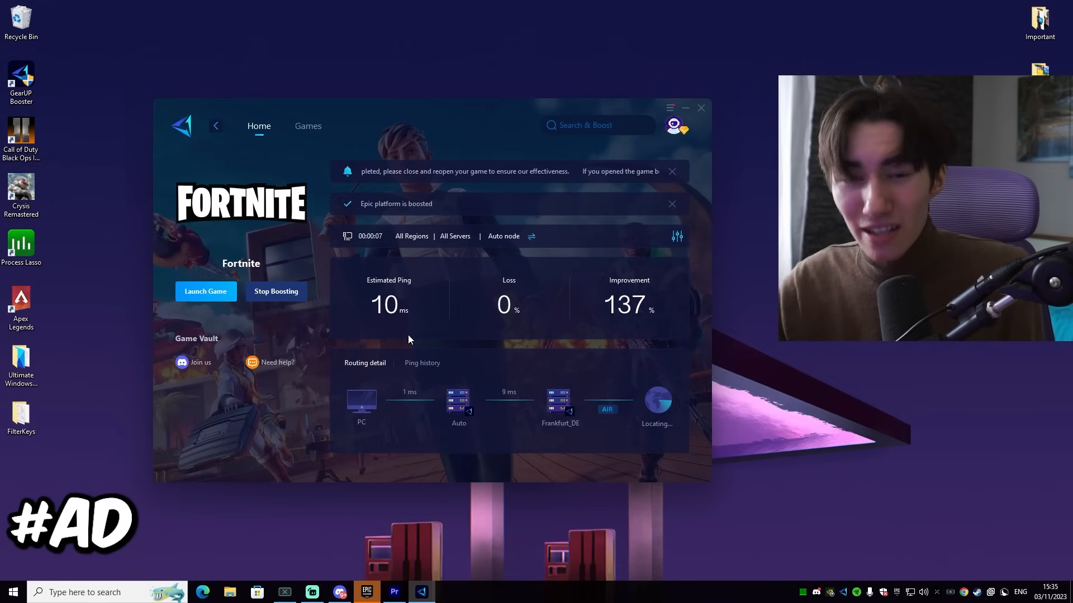
pyautogui.moveTo(536, 312)
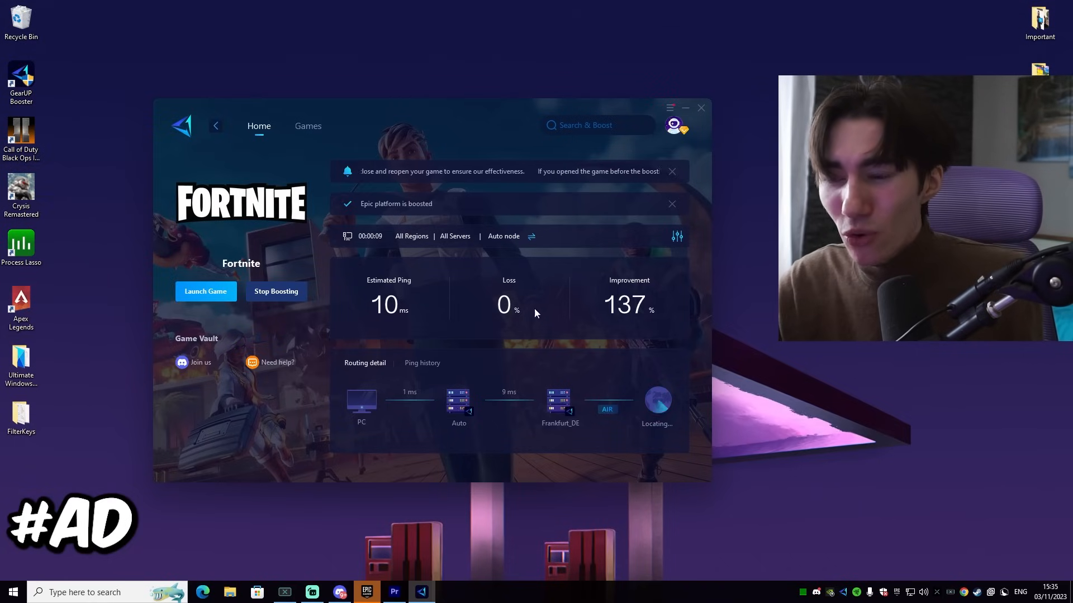
# Dismiss GearUP Booster's 'Epic platform is boosted' notification
pyautogui.click(671, 204)
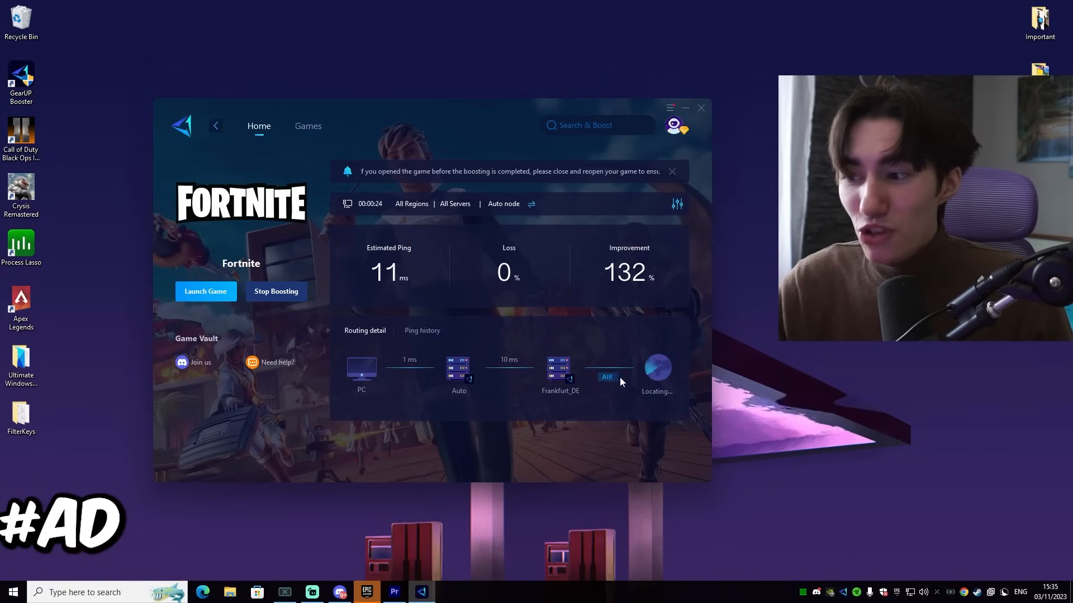
pyautogui.moveTo(659, 375)
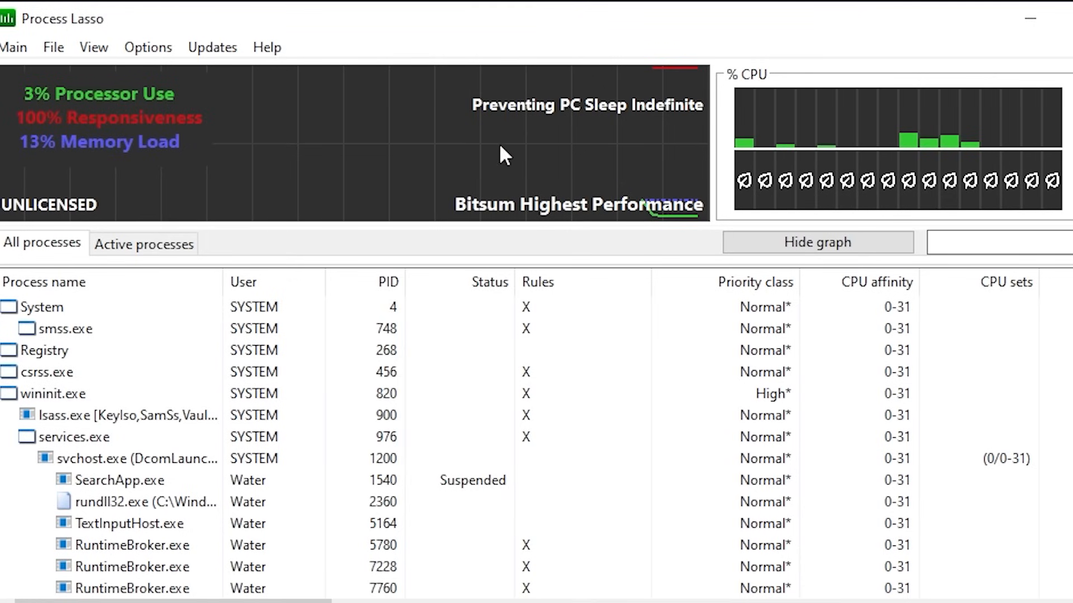
# Open Process Lasso's Options menu to reach the General refresh settings
pyautogui.click(12, 47)
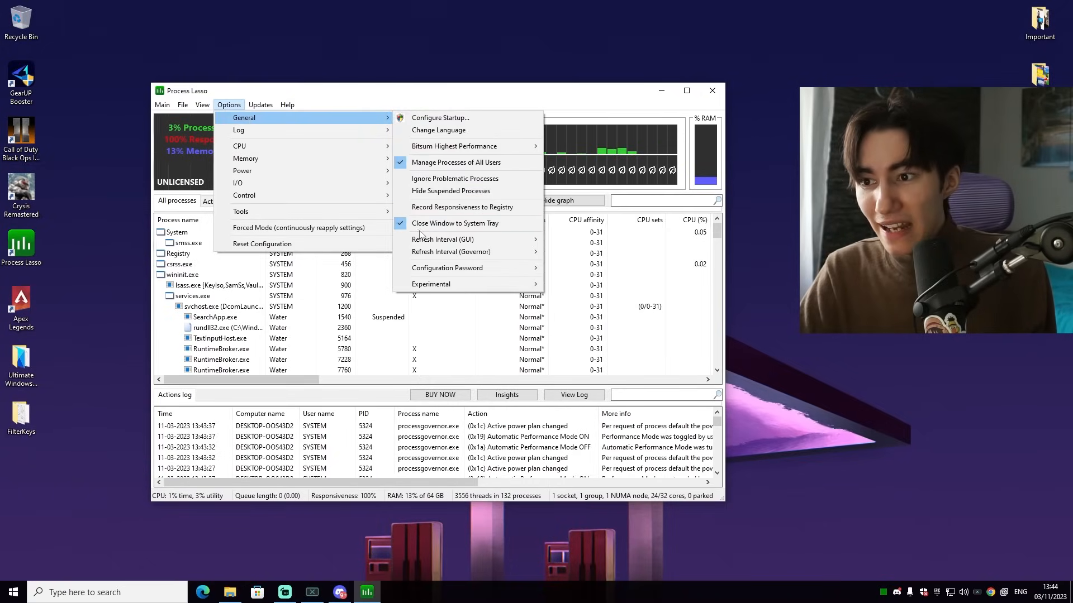
pyautogui.moveTo(442, 239)
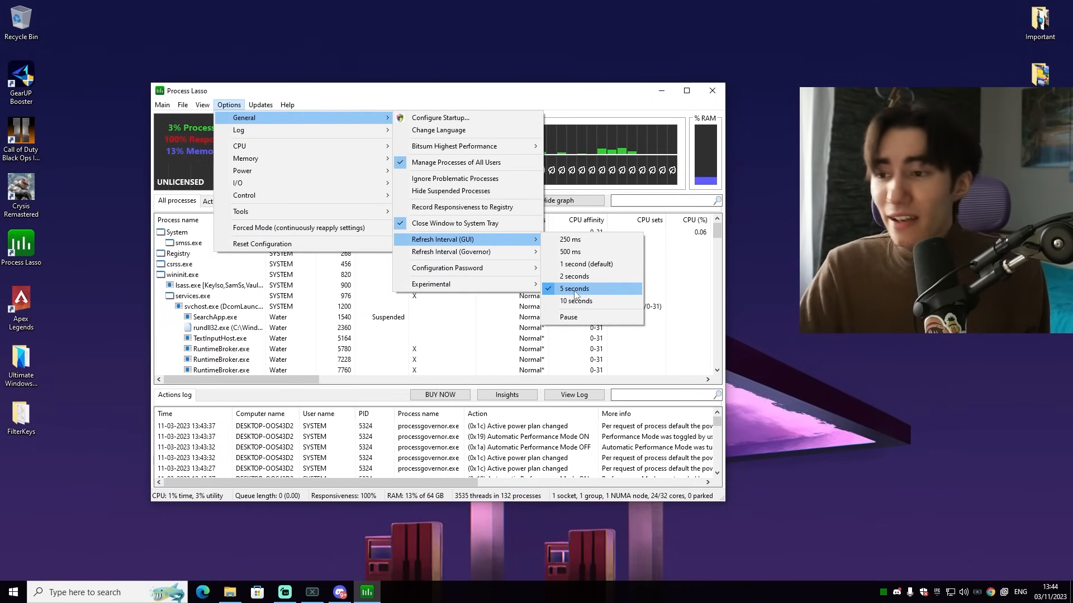
pyautogui.moveTo(468, 251)
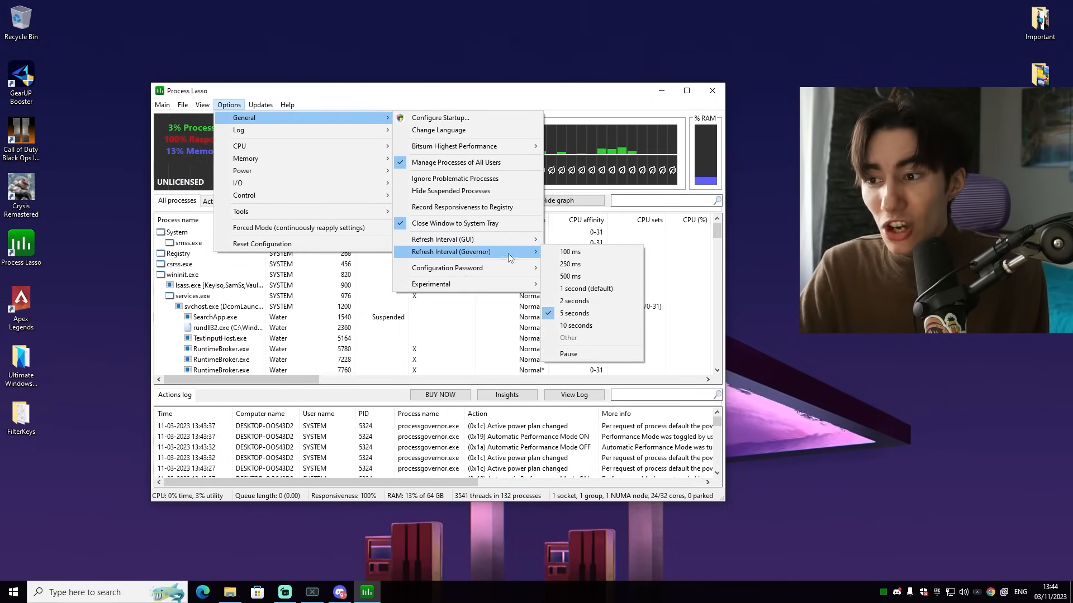
pyautogui.moveTo(575, 313)
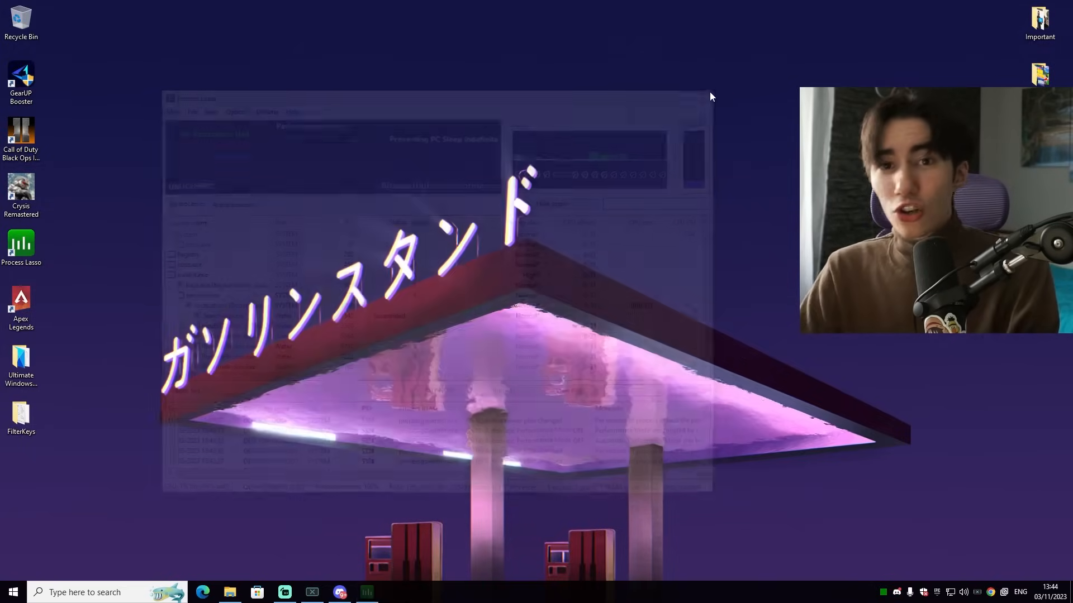
# Open Bitsum Highest Performance advanced settings, expanding minimum processor state and system cooling policy
pyautogui.write('power pl')
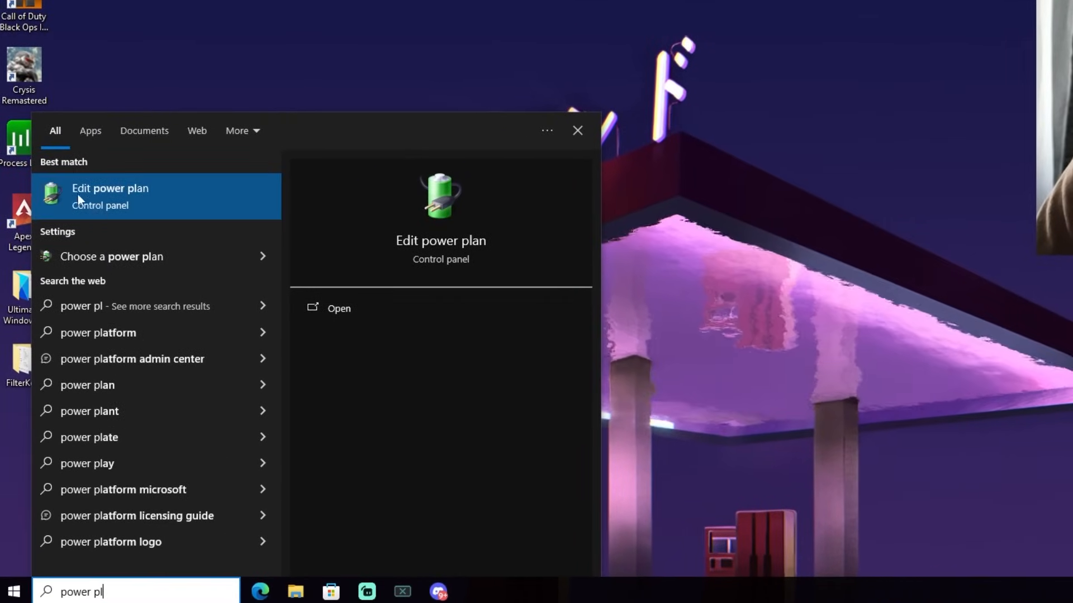
pyautogui.click(110, 196)
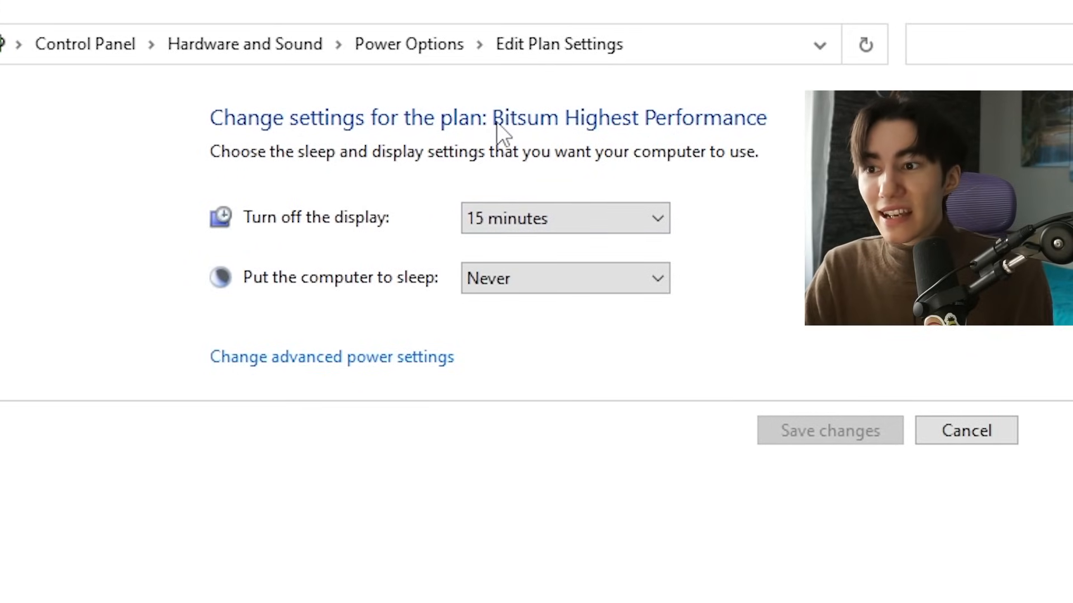
pyautogui.moveTo(684, 162)
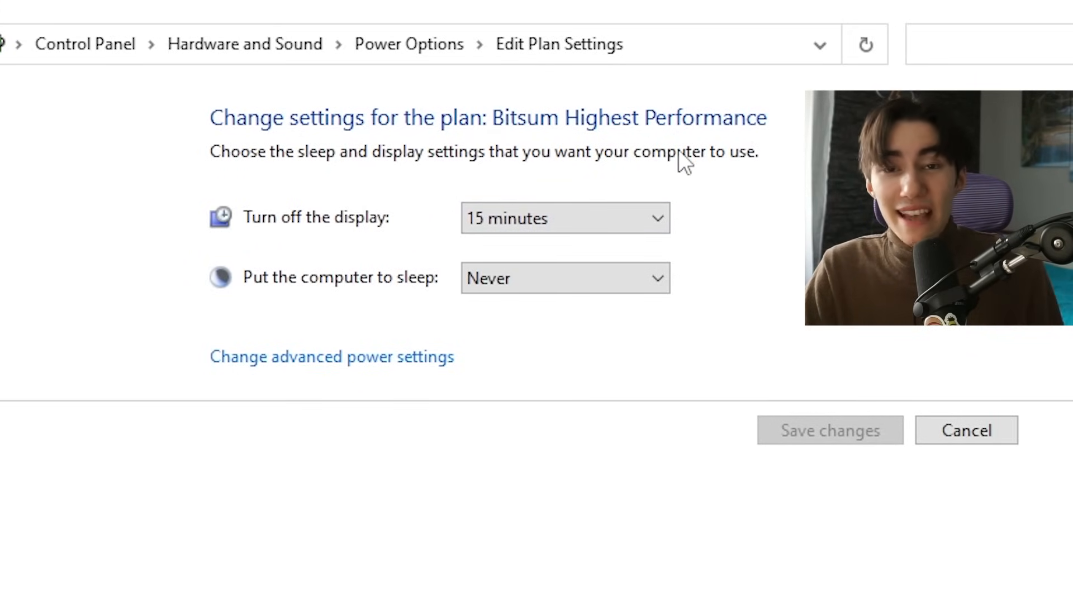
pyautogui.click(333, 357)
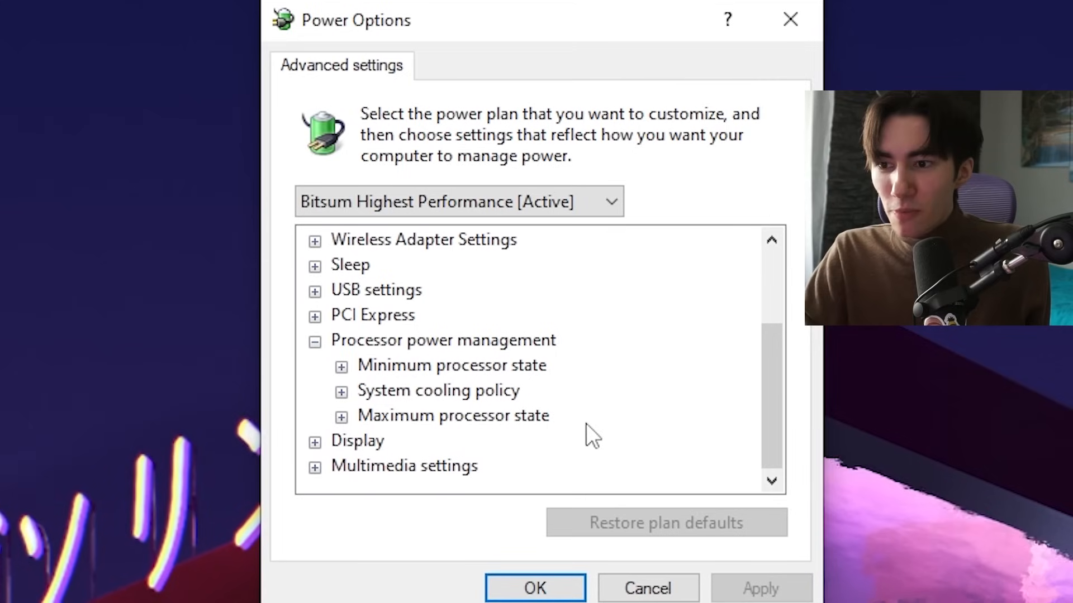
pyautogui.click(341, 366)
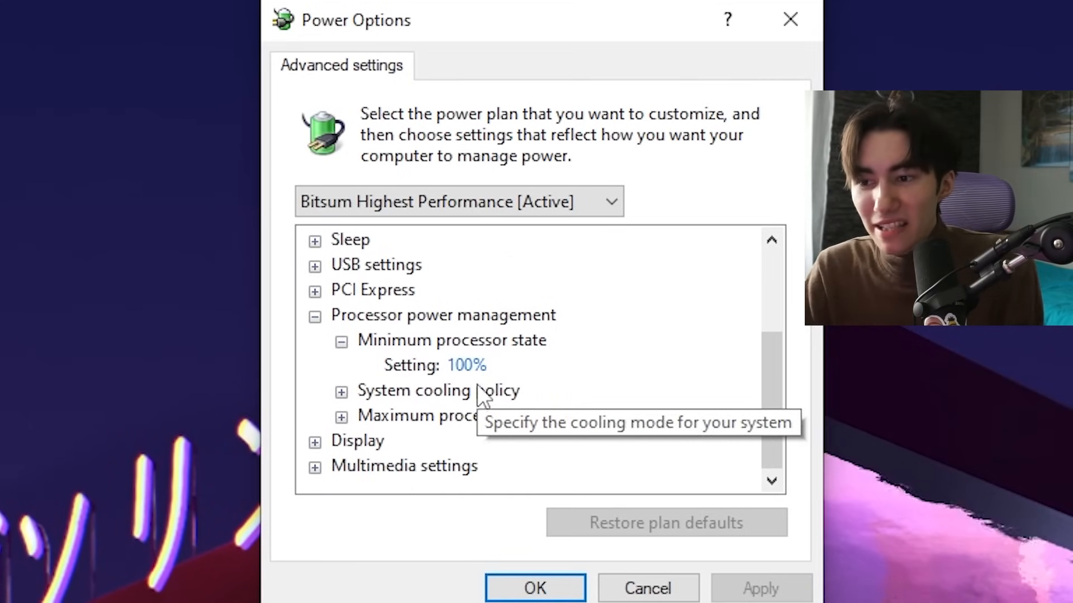
pyautogui.click(342, 417)
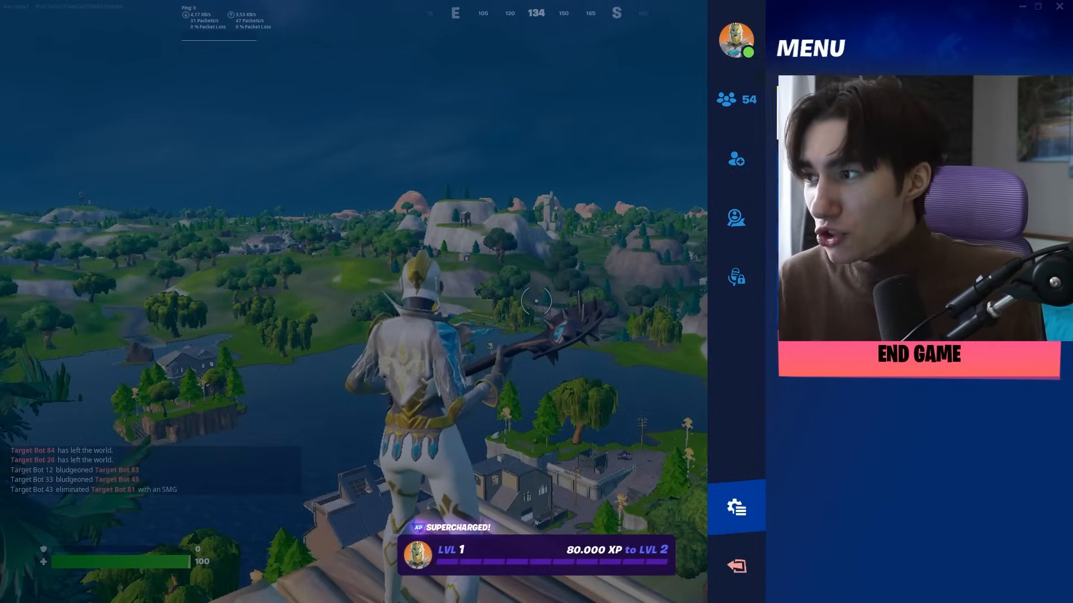
# Set Fortnite video to 360 FPS cap, Performance rendering, Show FPS on, then open audio
pyautogui.click(736, 506)
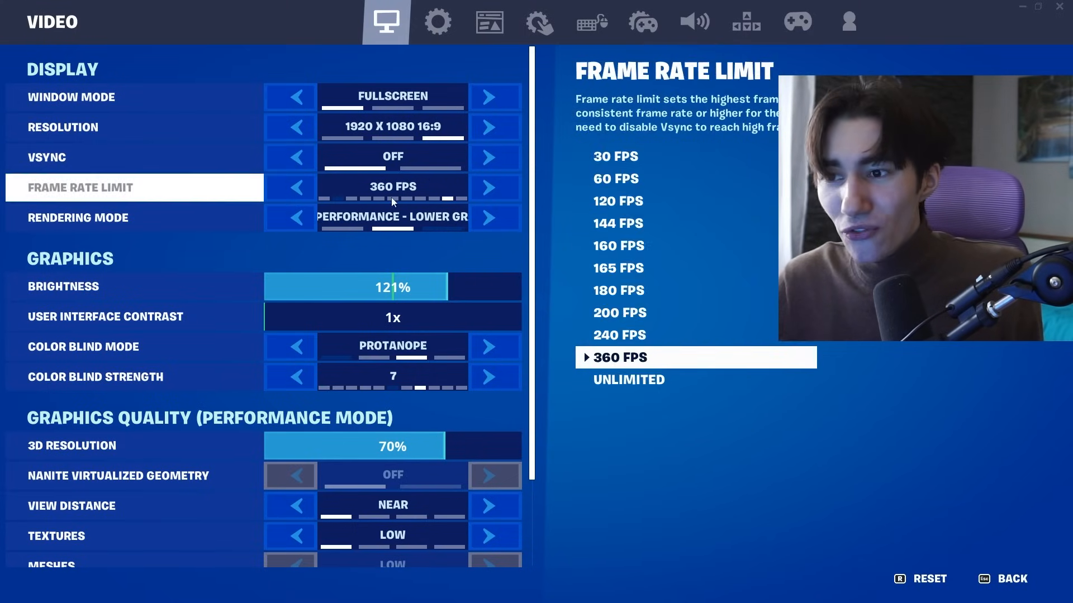
pyautogui.click(78, 217)
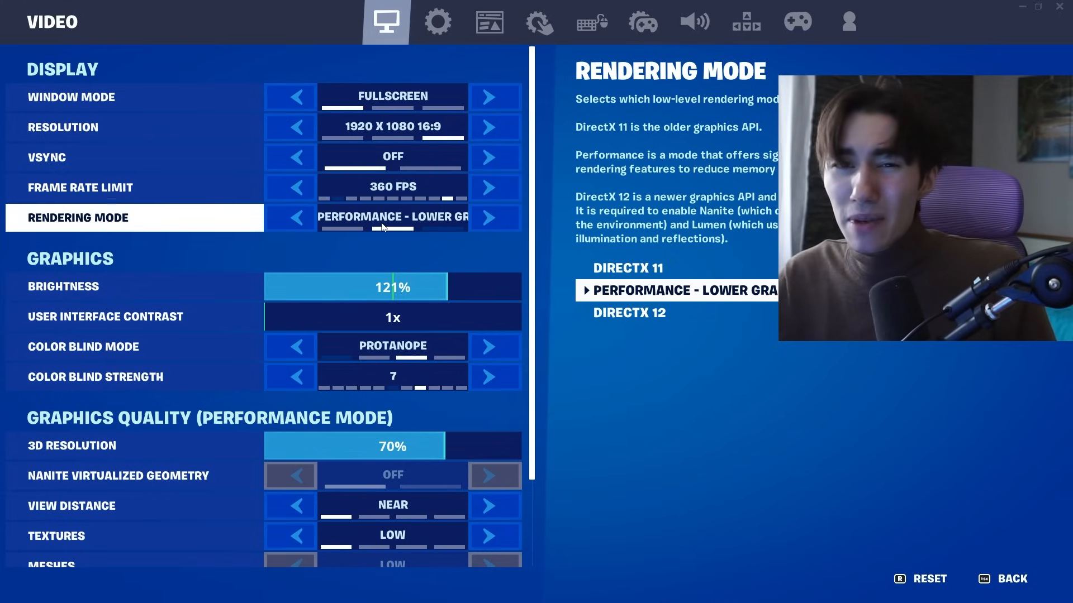
pyautogui.scroll(-3)
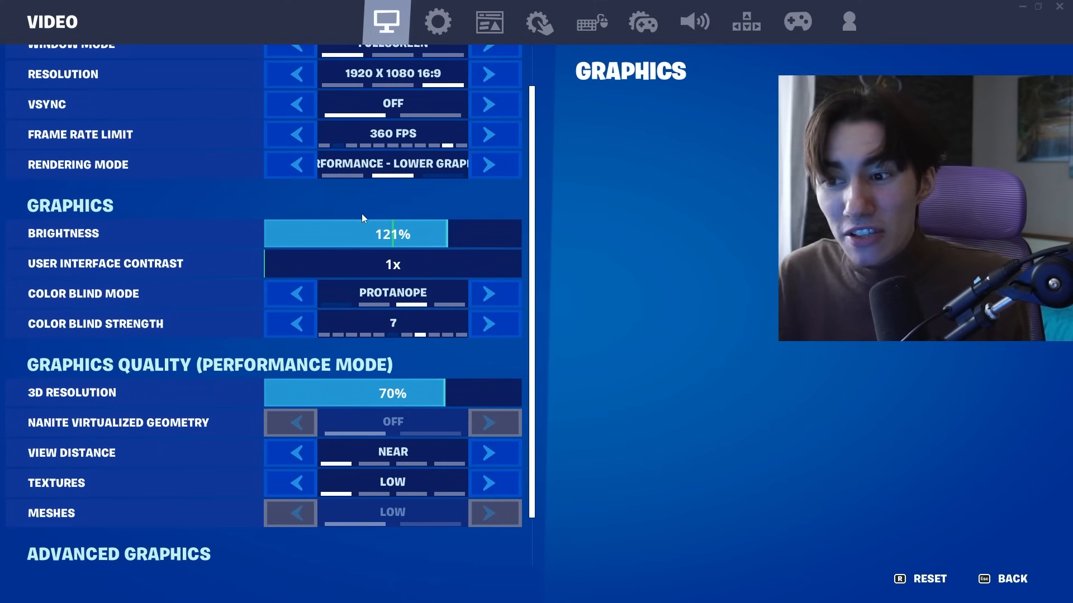
pyautogui.scroll(-3)
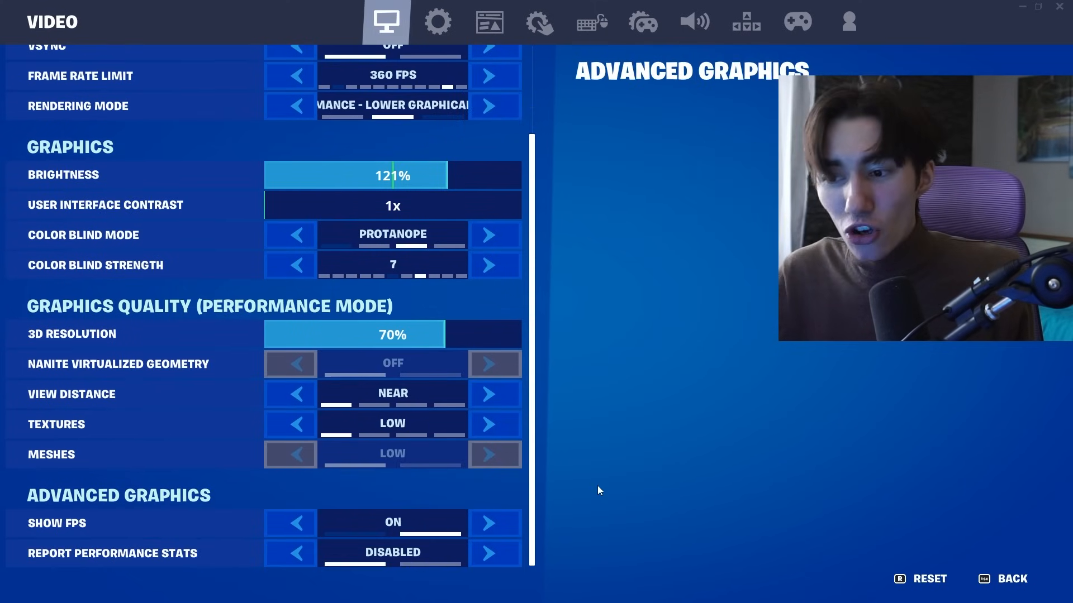
pyautogui.moveTo(237, 338)
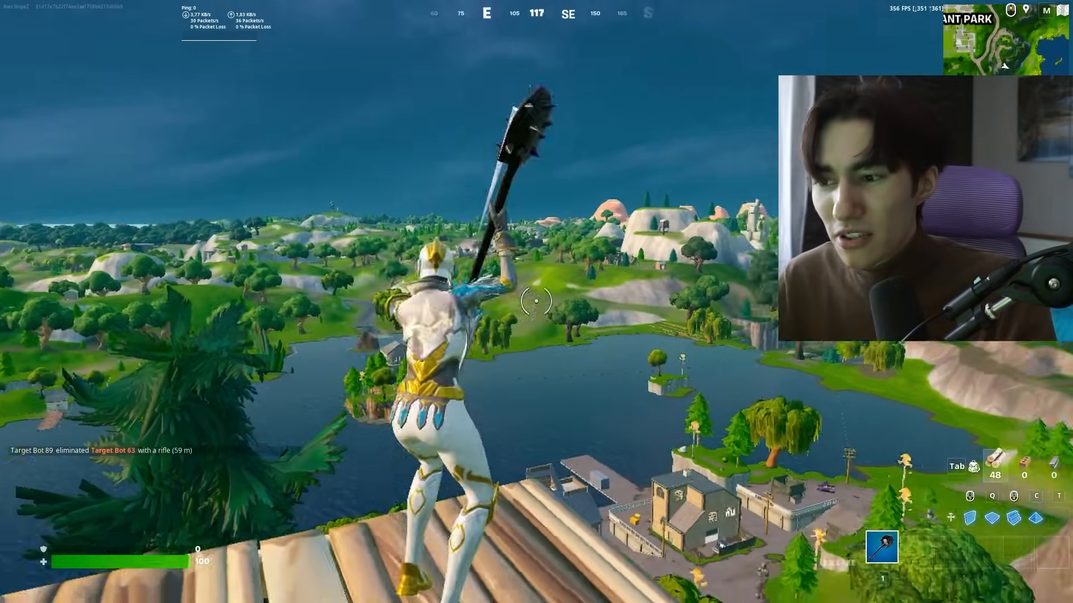
pyautogui.press('Escape')
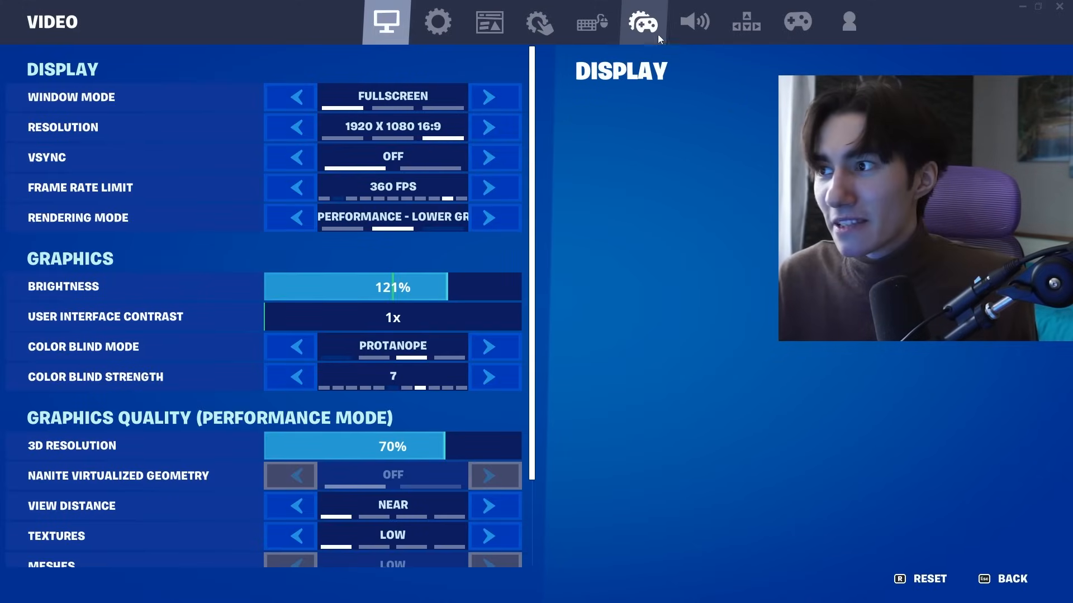
pyautogui.click(696, 21)
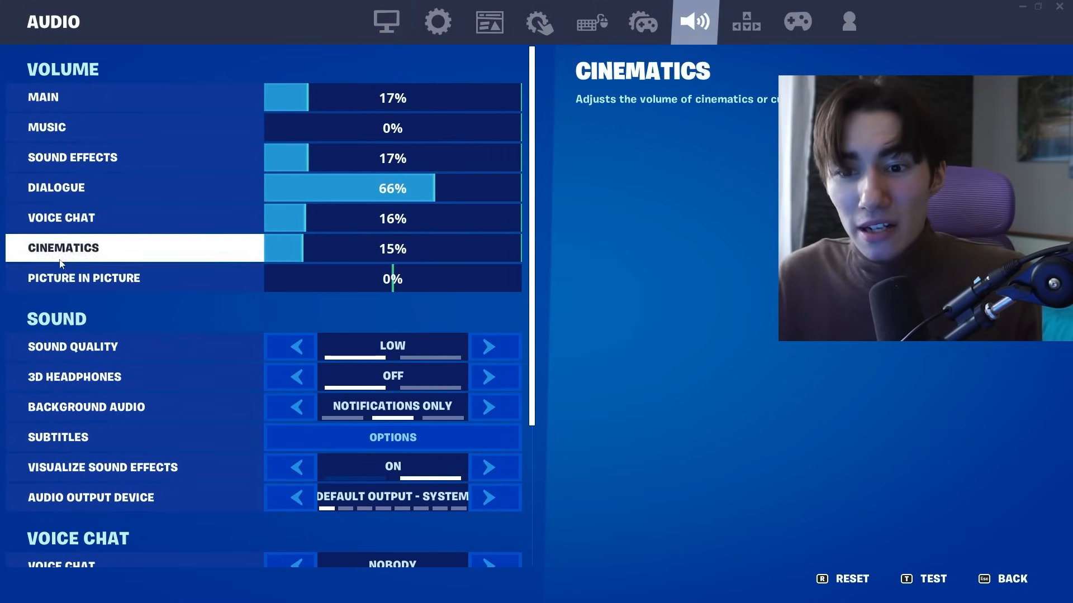